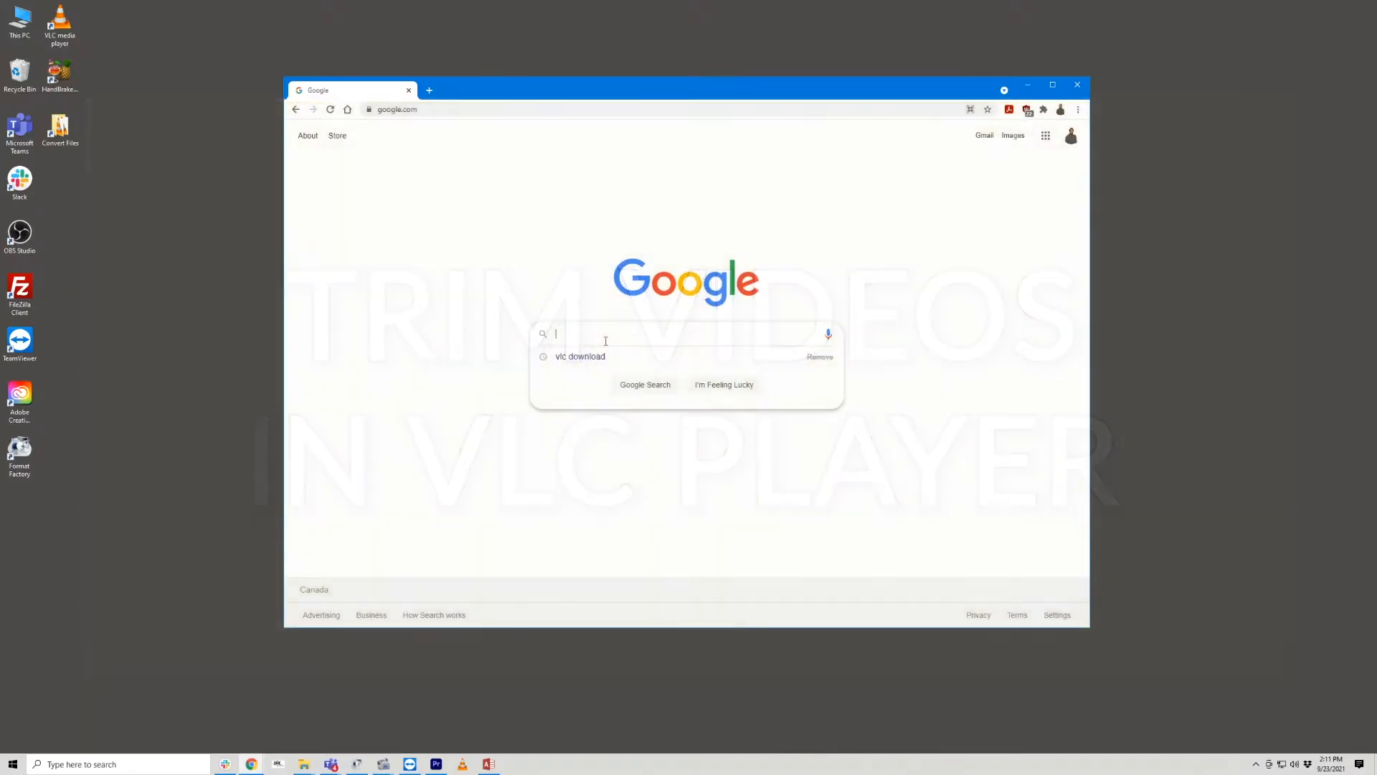
- Search 'vlc download', open the VideoLAN page and list VLC download packages
click(579, 356)
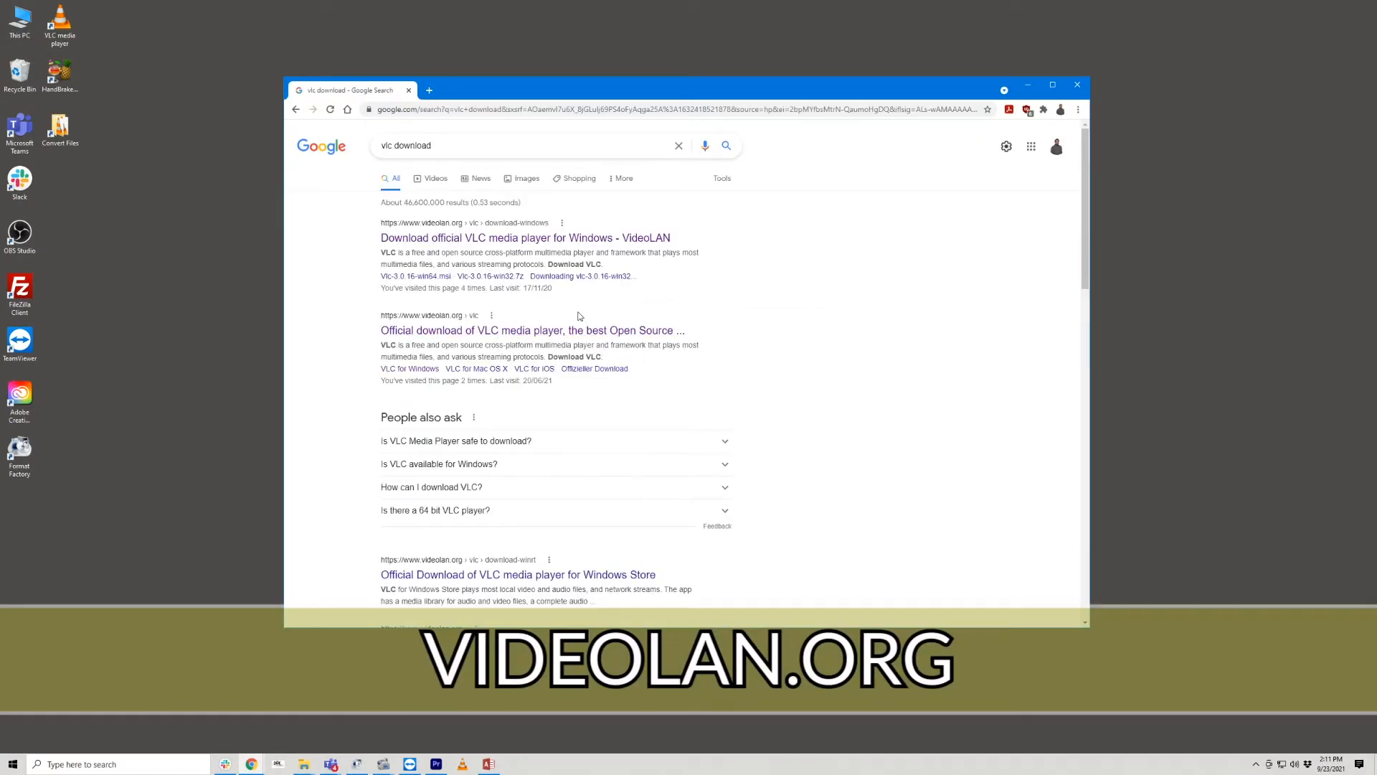
click(525, 238)
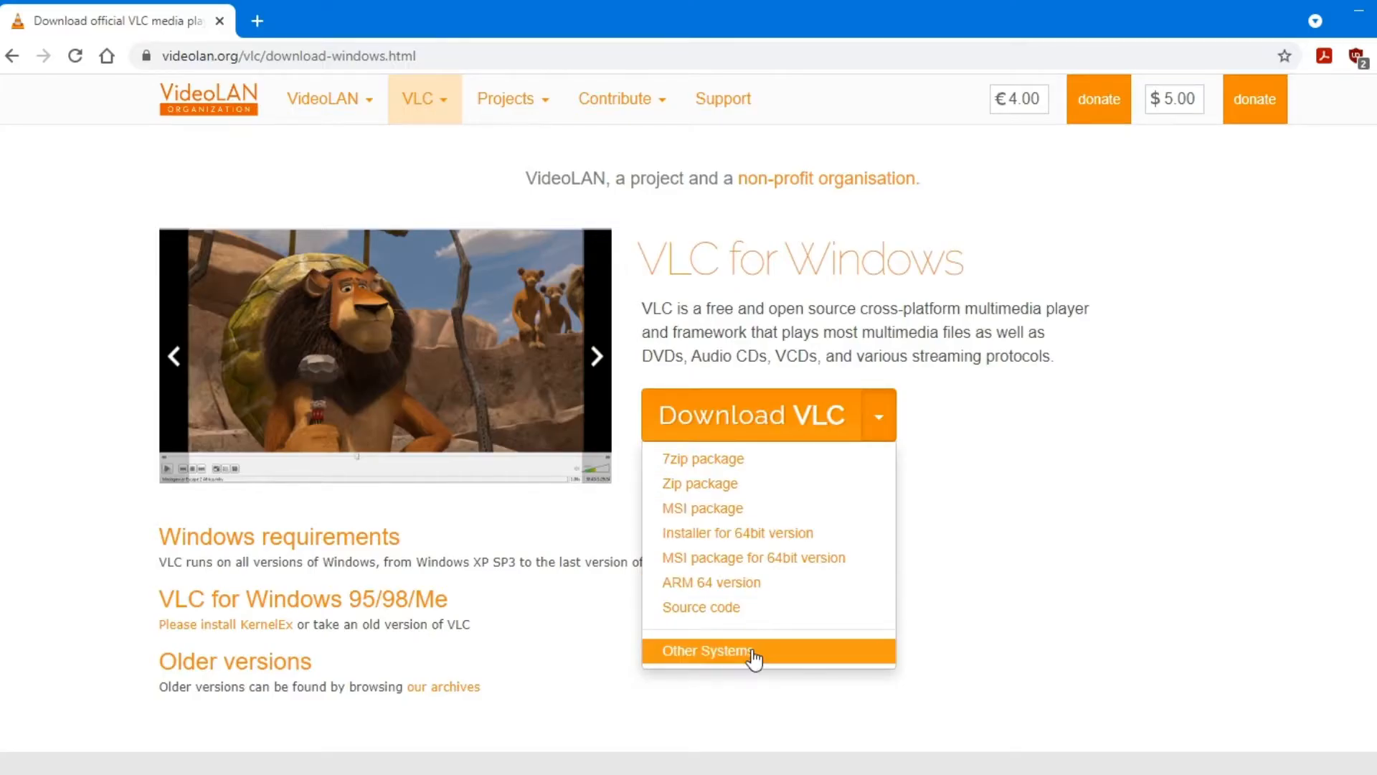
click(712, 650)
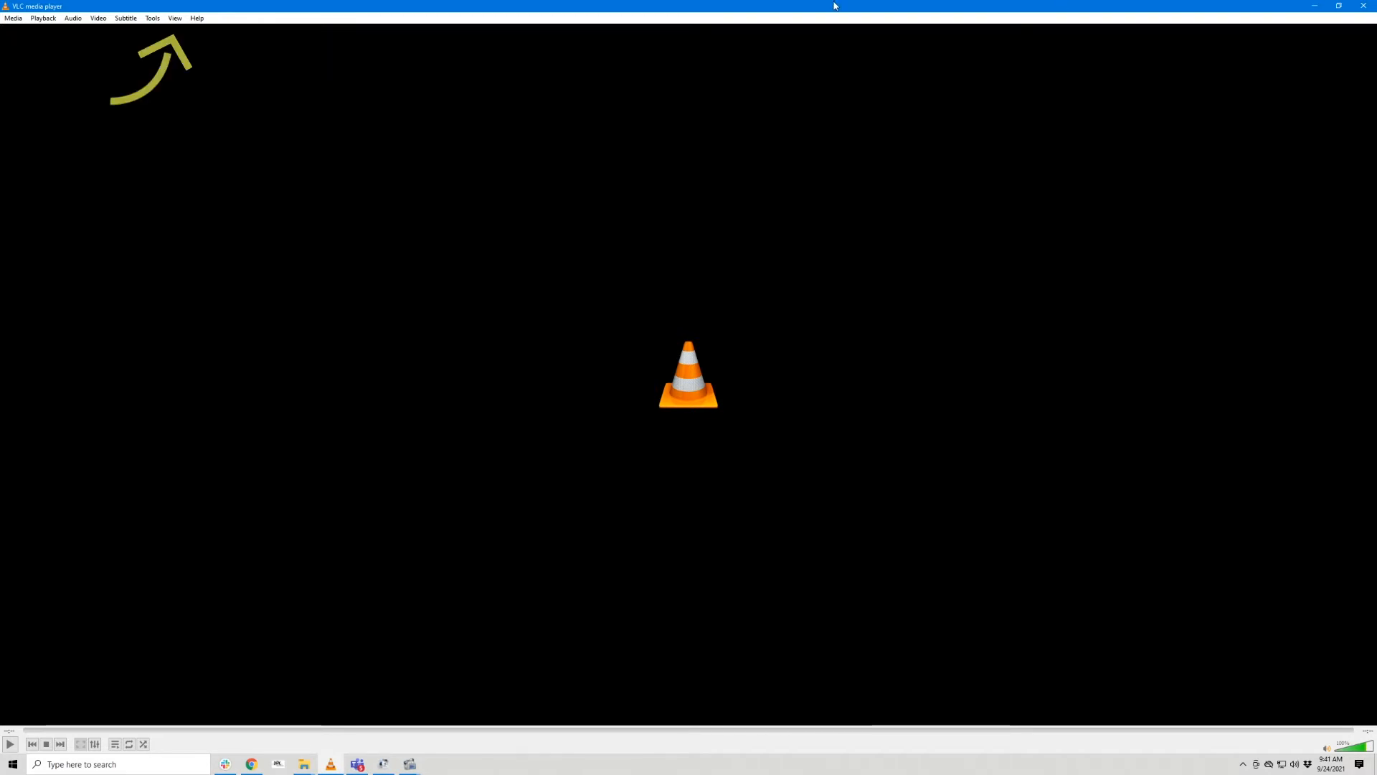
- Close the empty VLC player to return to the desktop
click(174, 17)
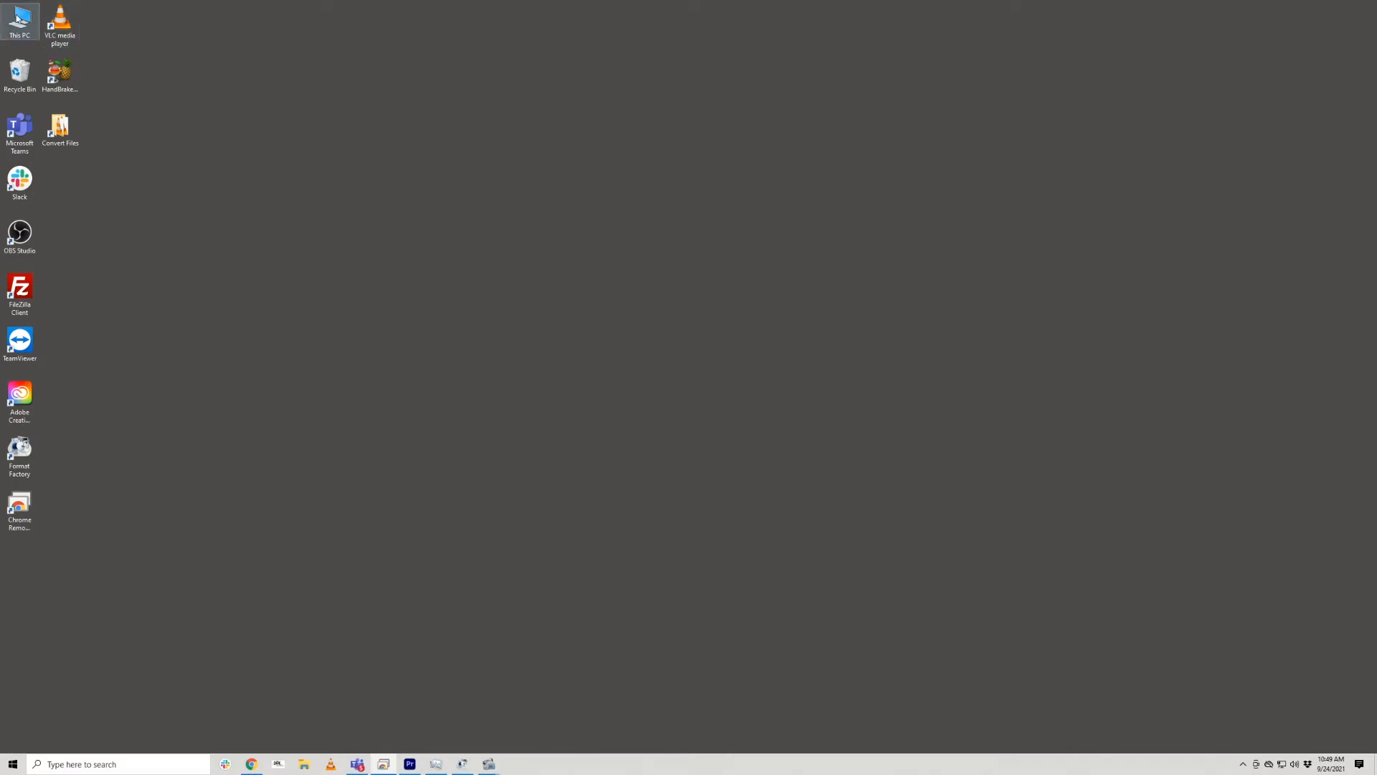
- Browse This PC and open the Videos folder
double_click(20, 19)
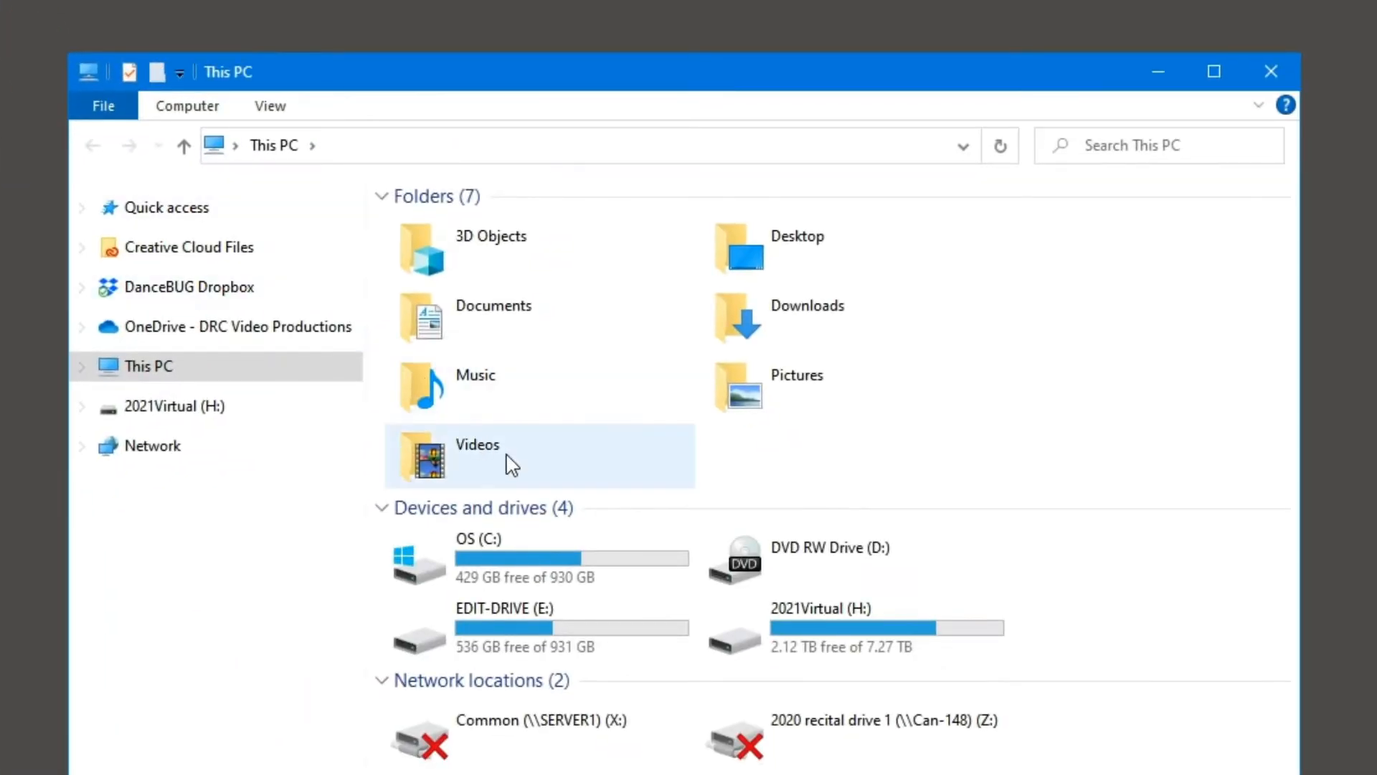
double_click(477, 455)
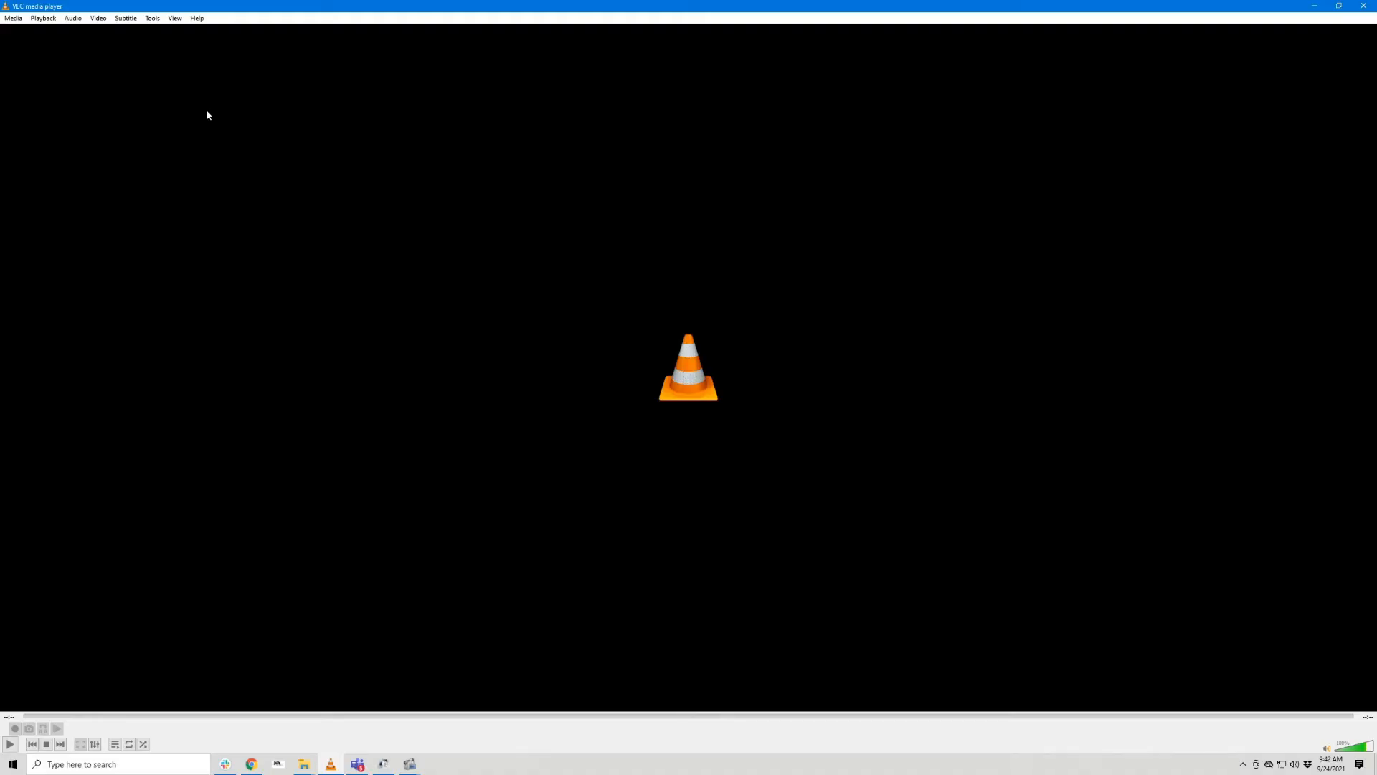
- Show all Preferences settings on the Input / Codecs page
click(153, 17)
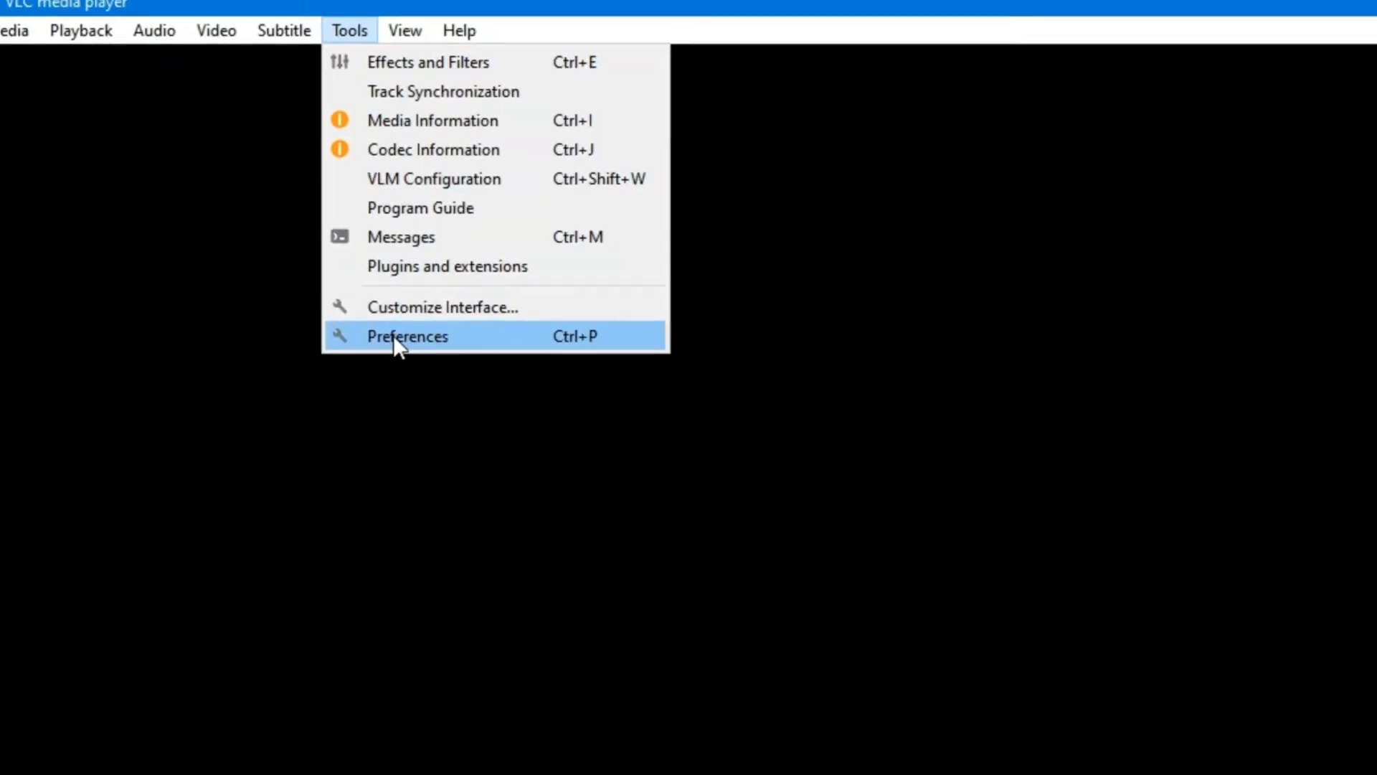
click(407, 336)
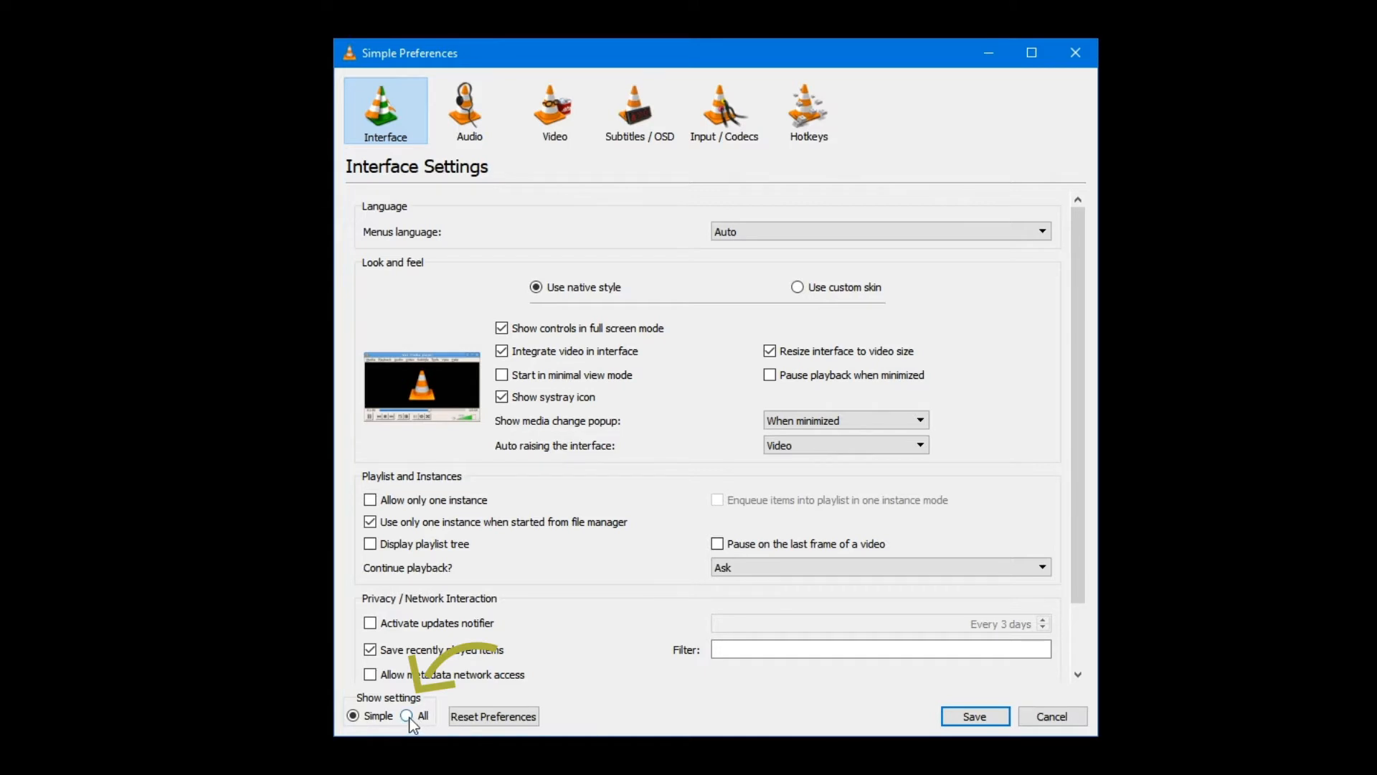
click(407, 715)
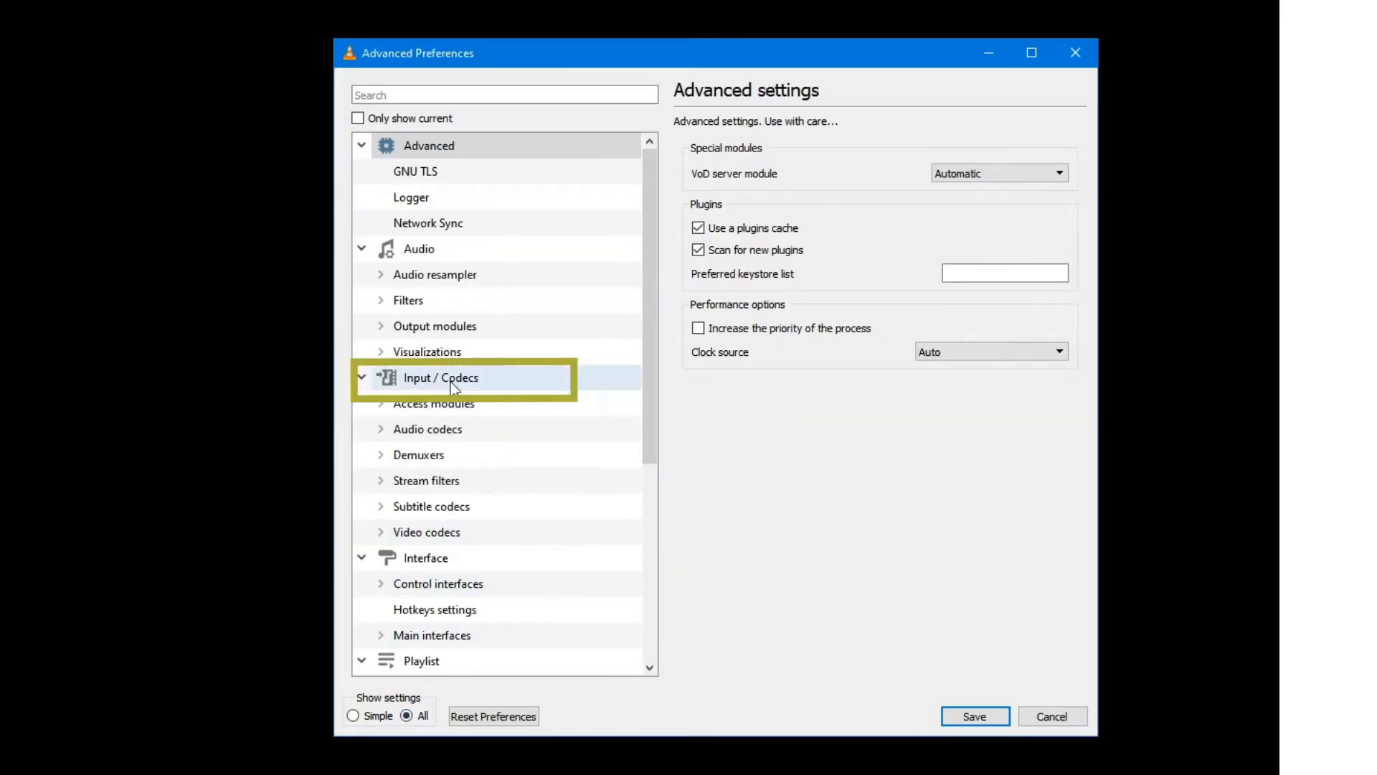
click(441, 376)
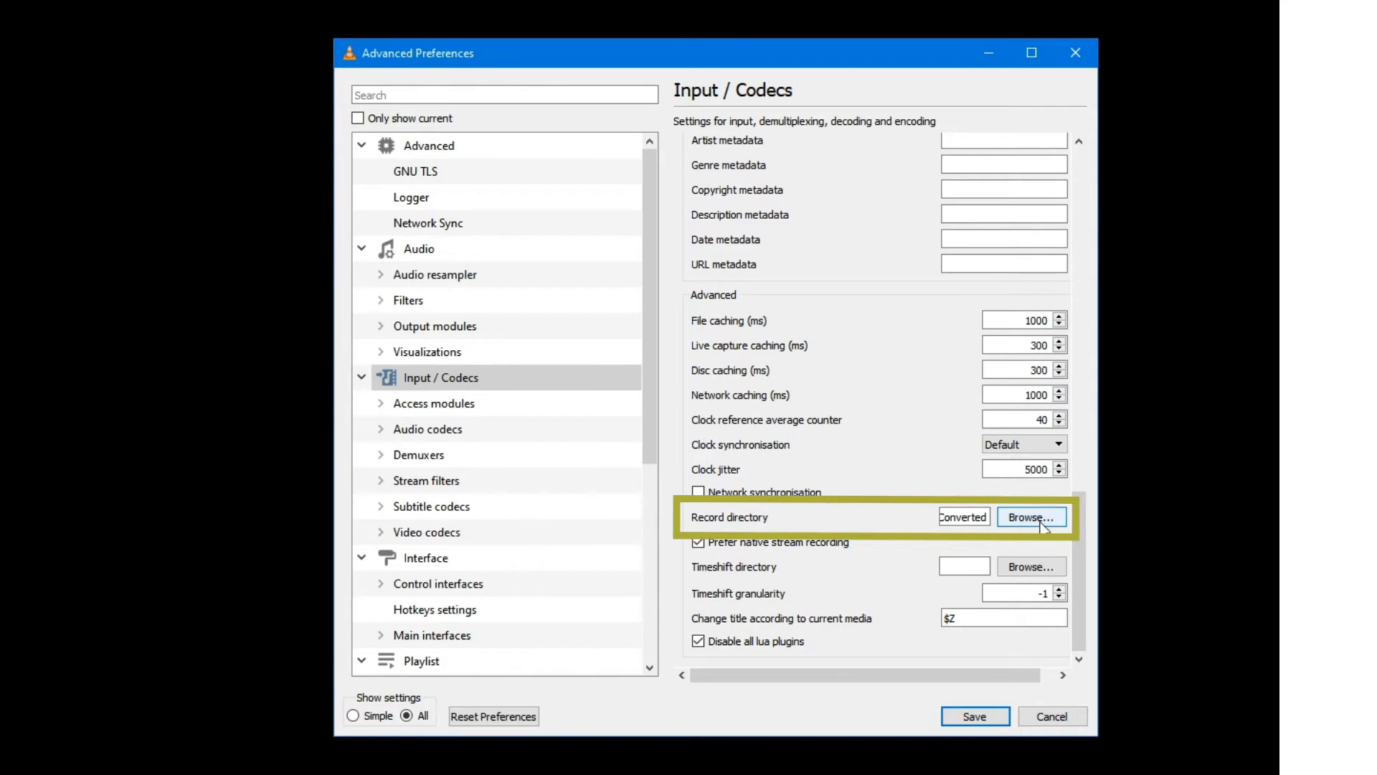
- Set the Record directory to the Converted folder and save
click(1030, 516)
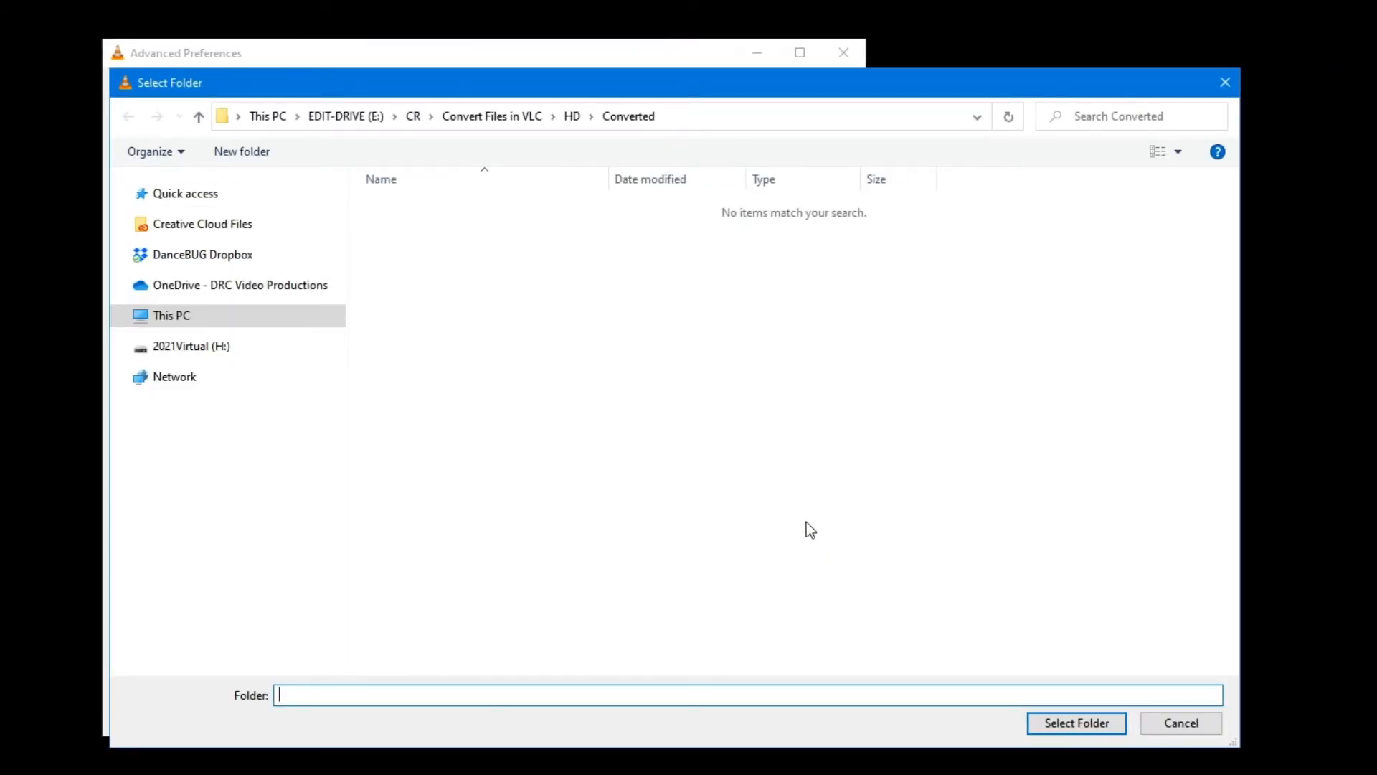
mouse_move(974, 662)
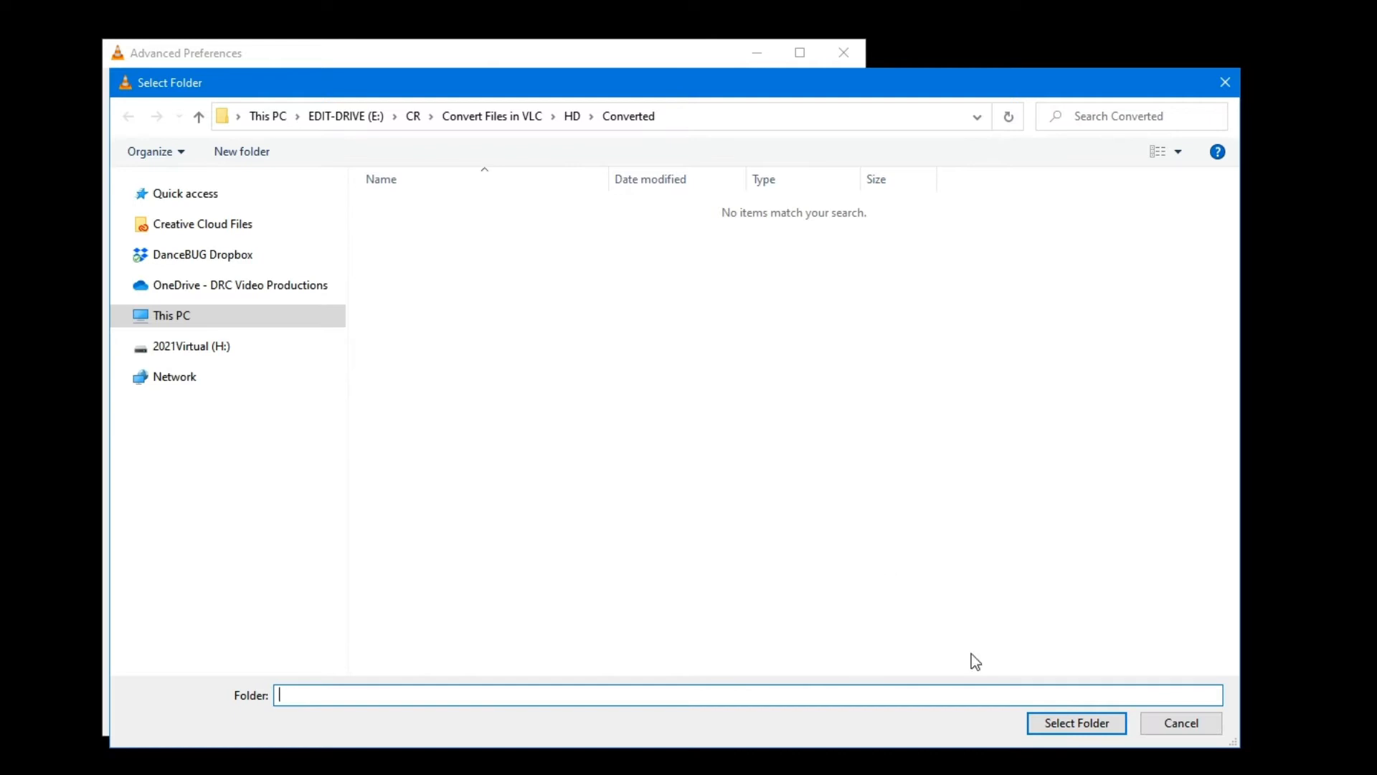
click(1075, 722)
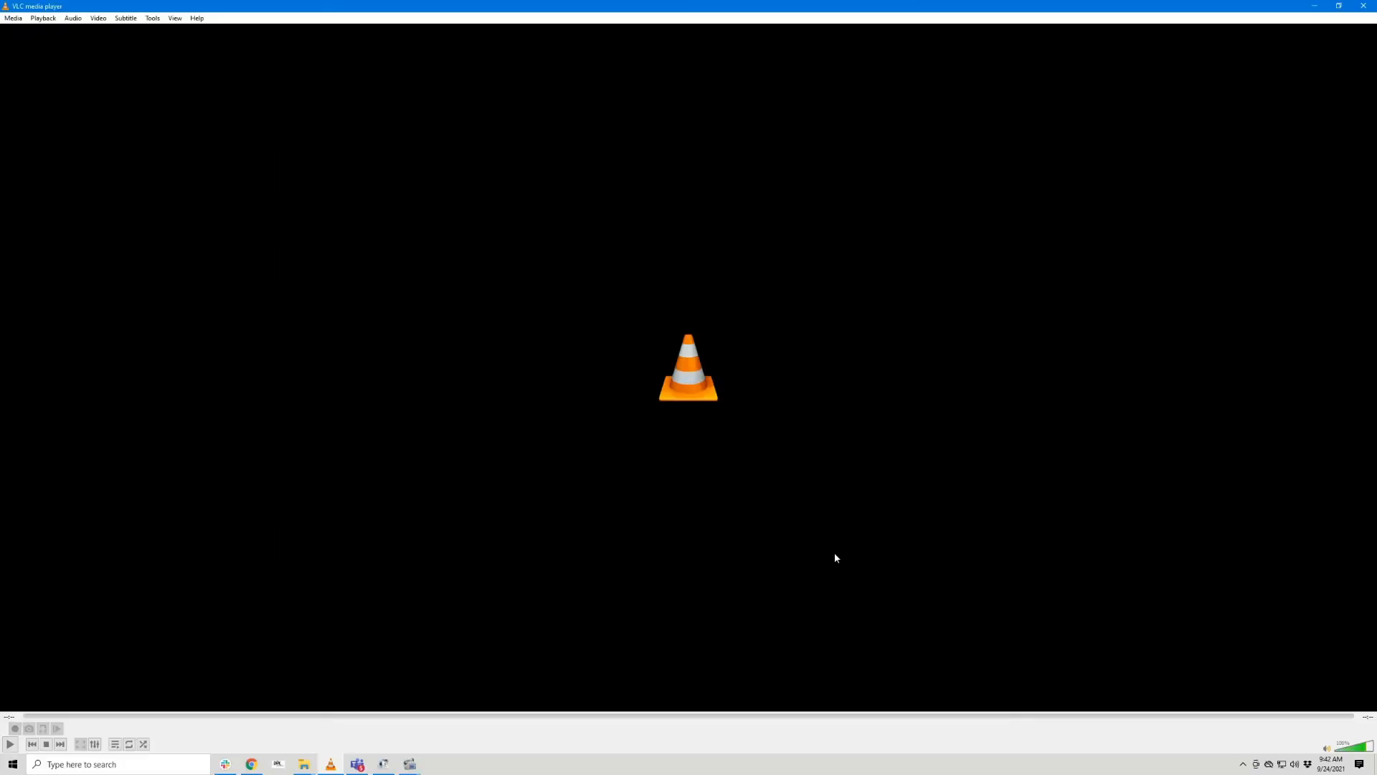
mouse_move(302, 763)
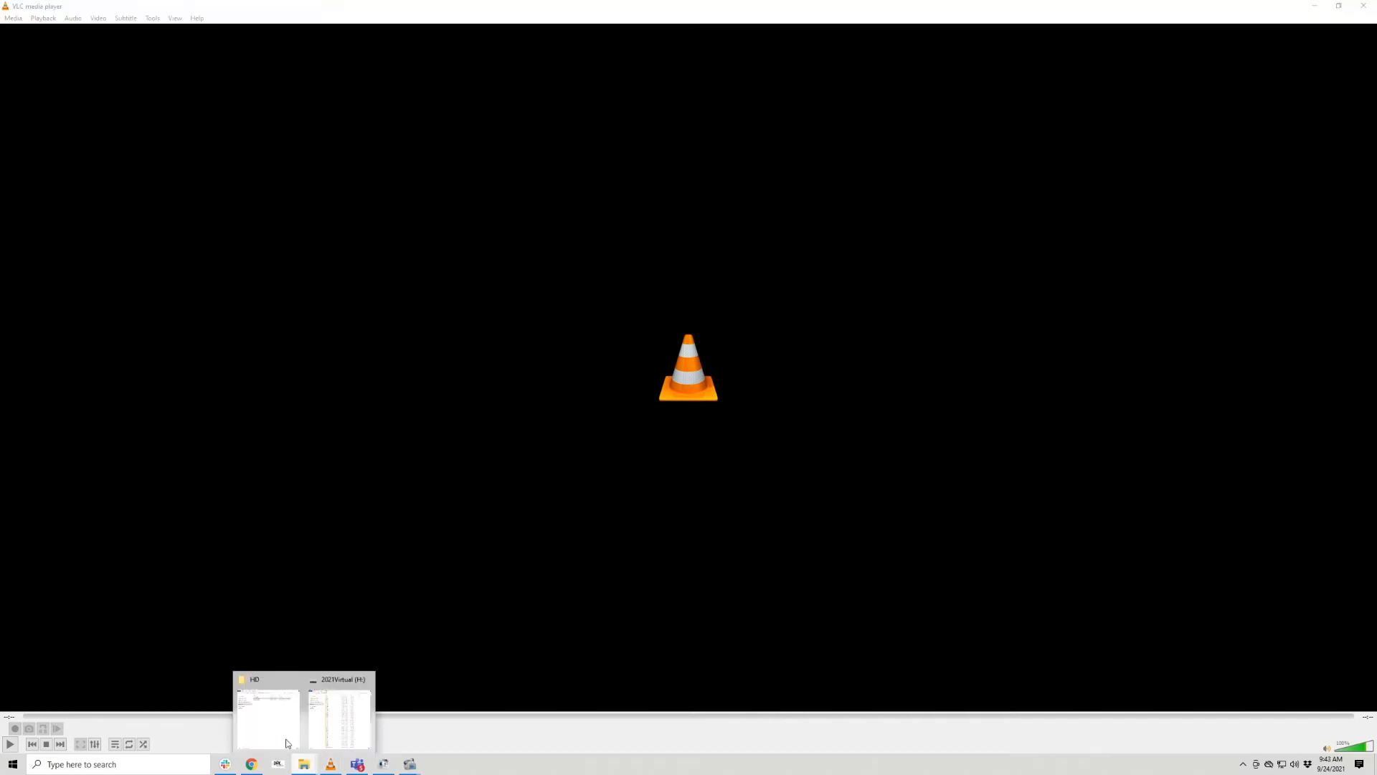
- Play Sample1.mp4 from the HD folder window
click(266, 711)
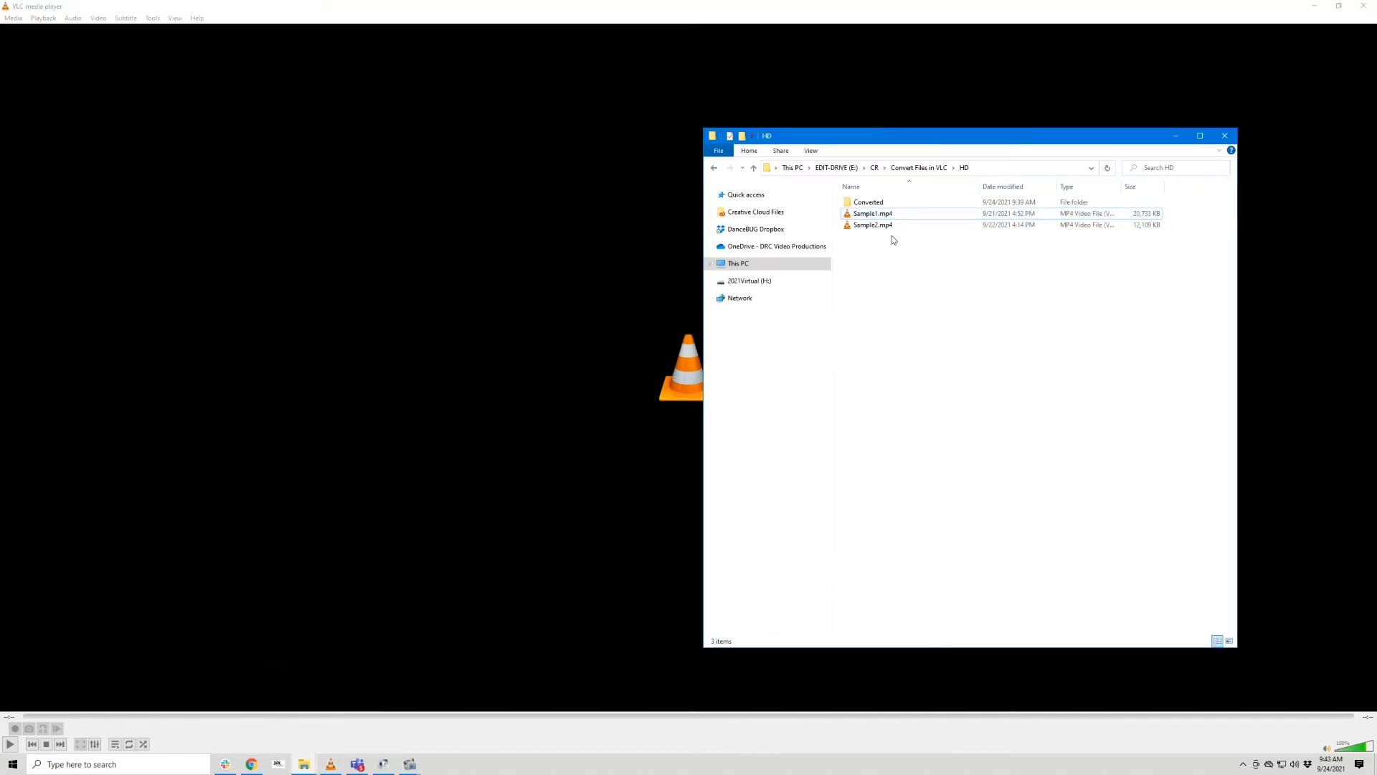
click(873, 214)
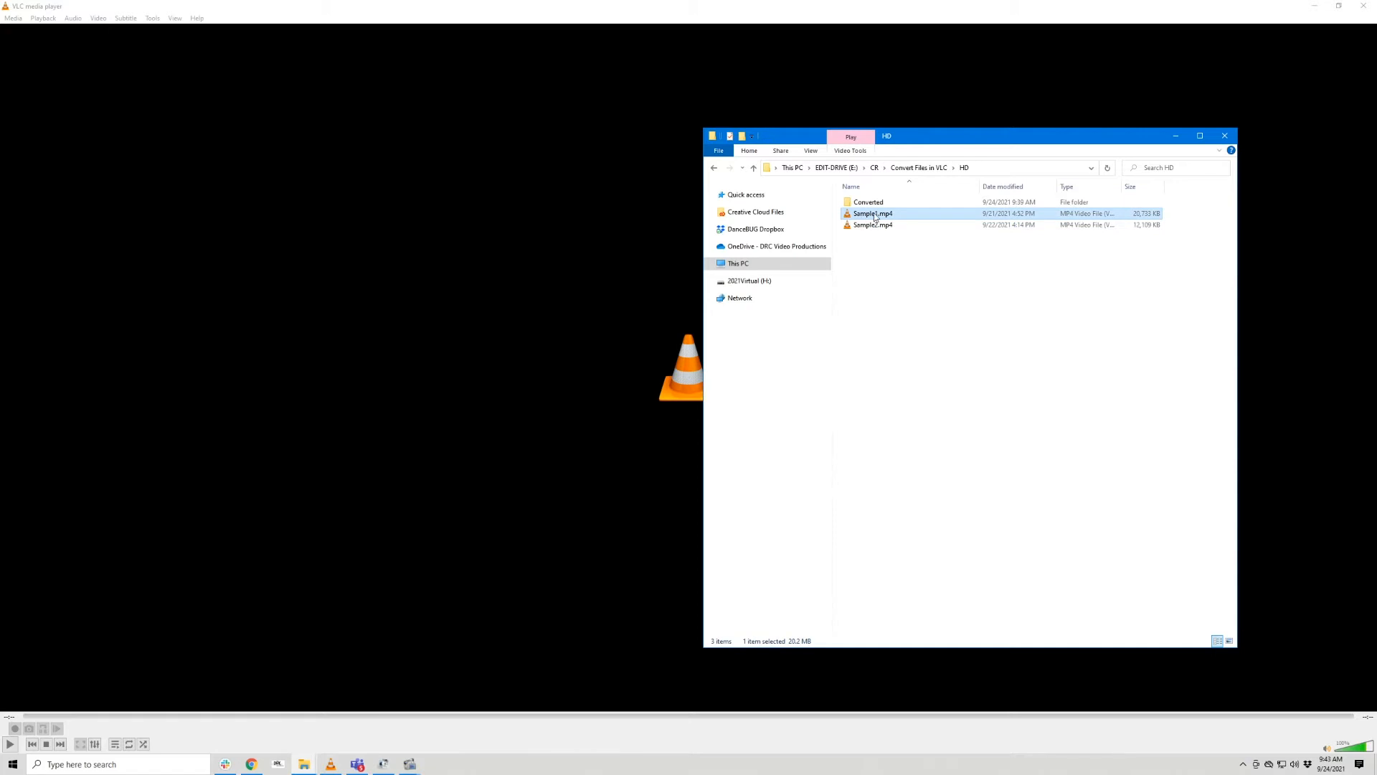
double_click(872, 214)
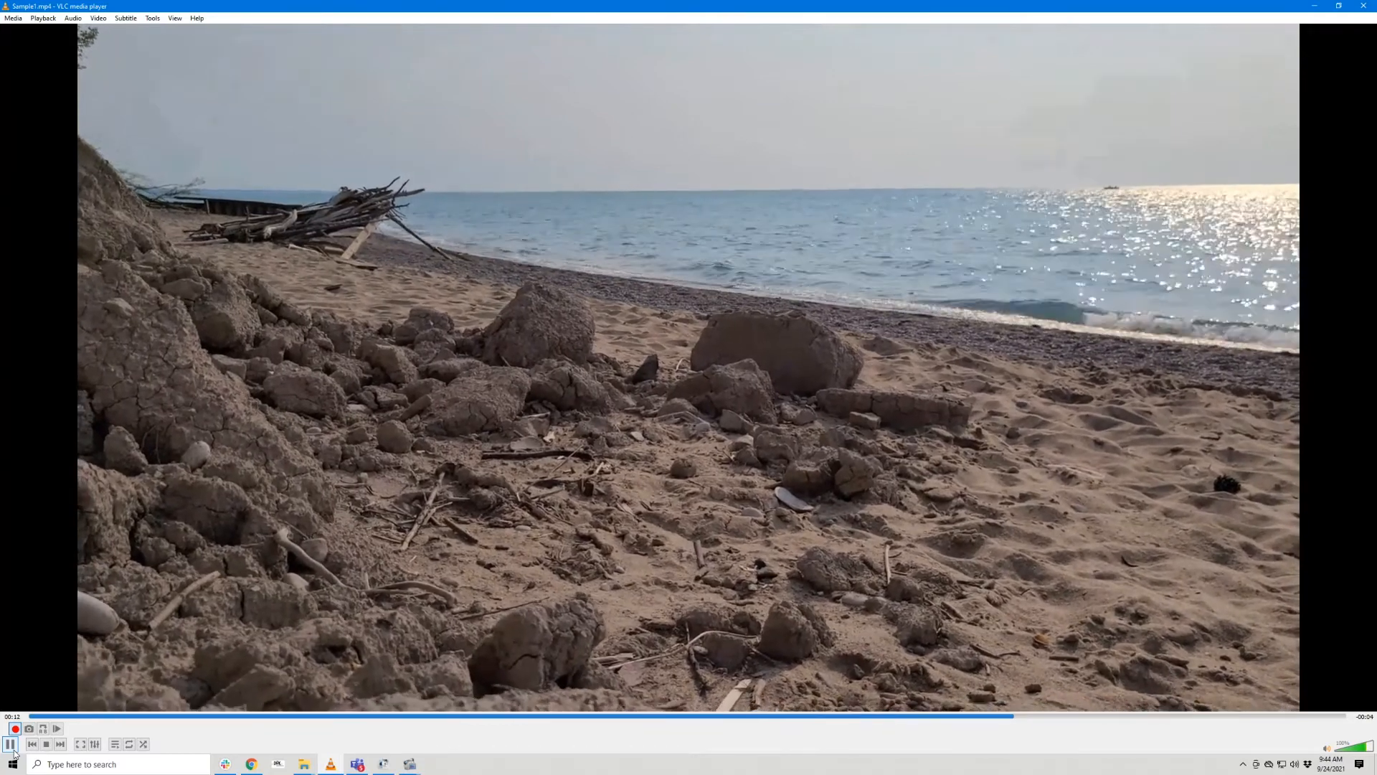
- Stop playback of Sample1.mp4 to end the recording
click(46, 744)
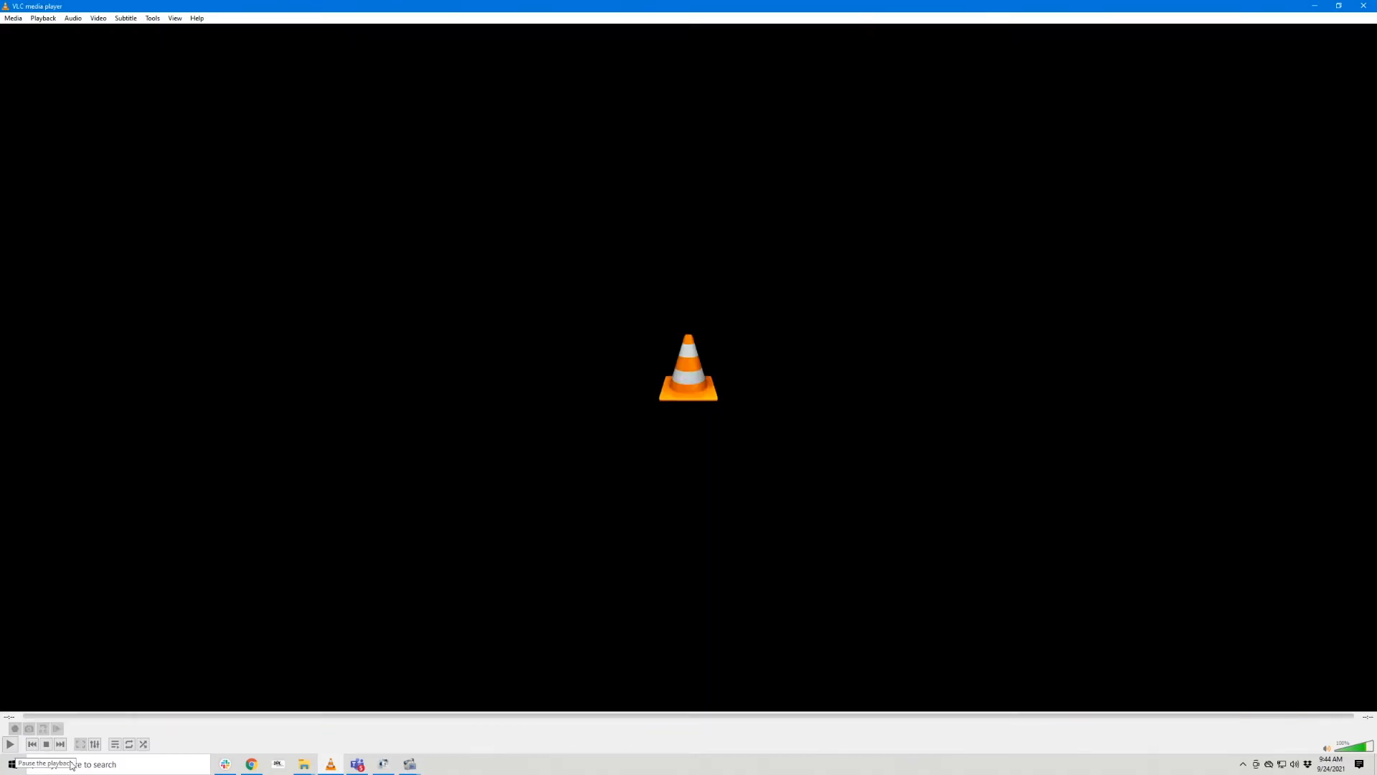
mouse_move(303, 763)
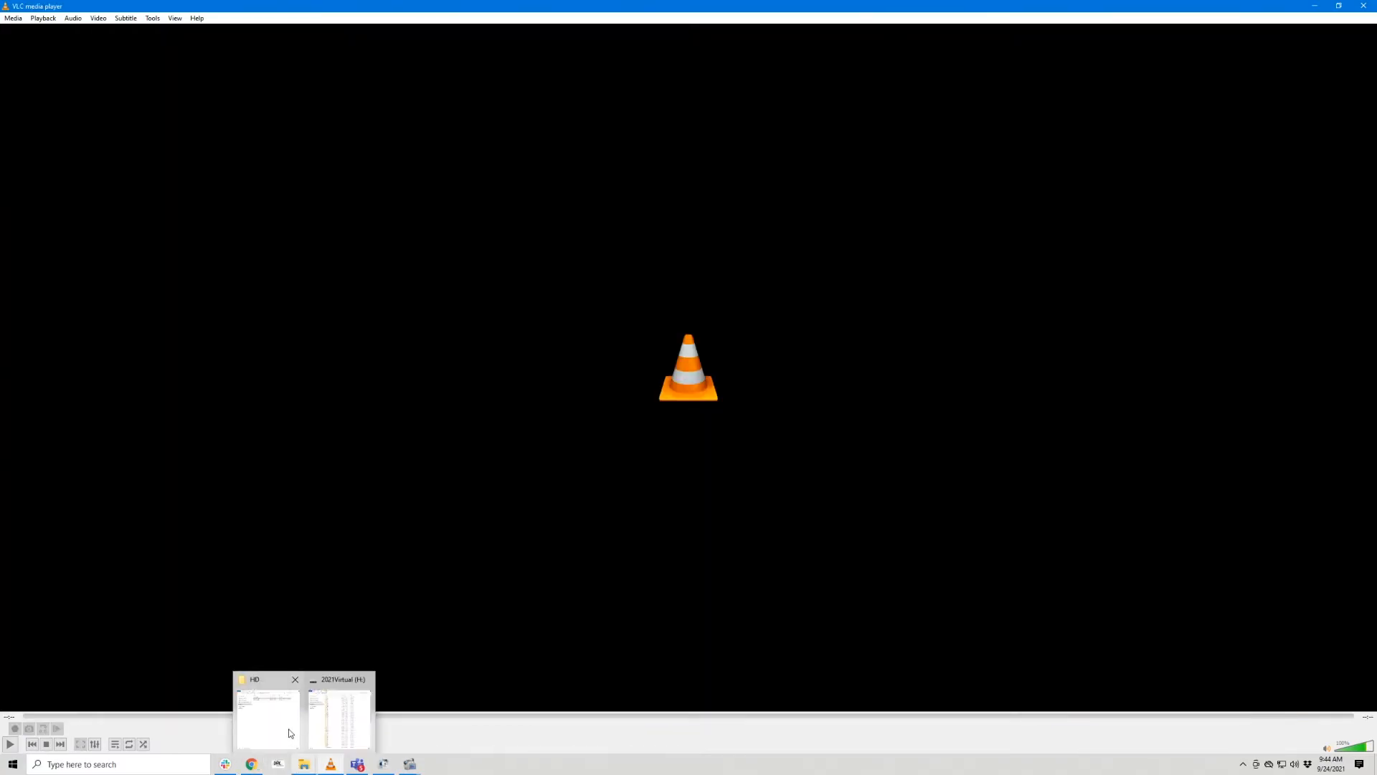
- Open the Converted folder in the HD window and play the recorded clip
click(266, 711)
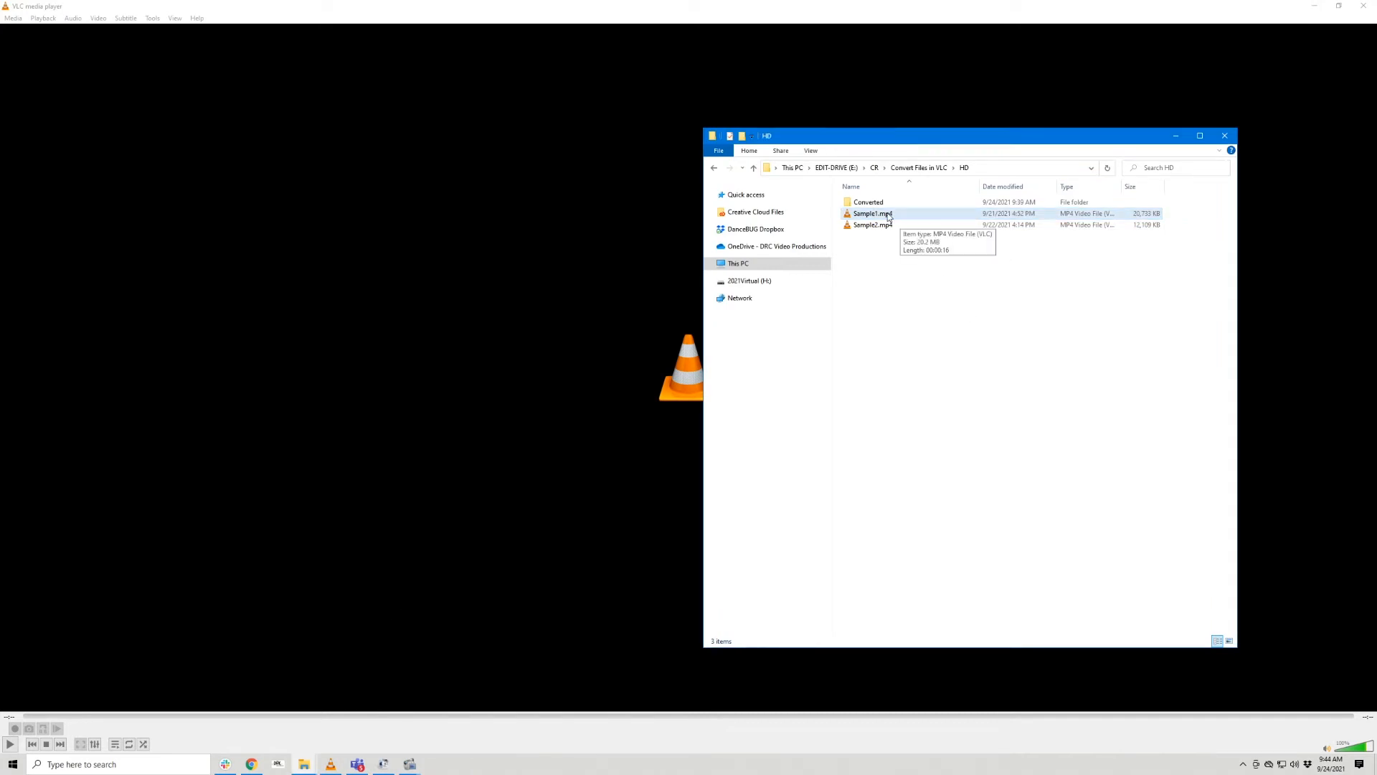
double_click(868, 202)
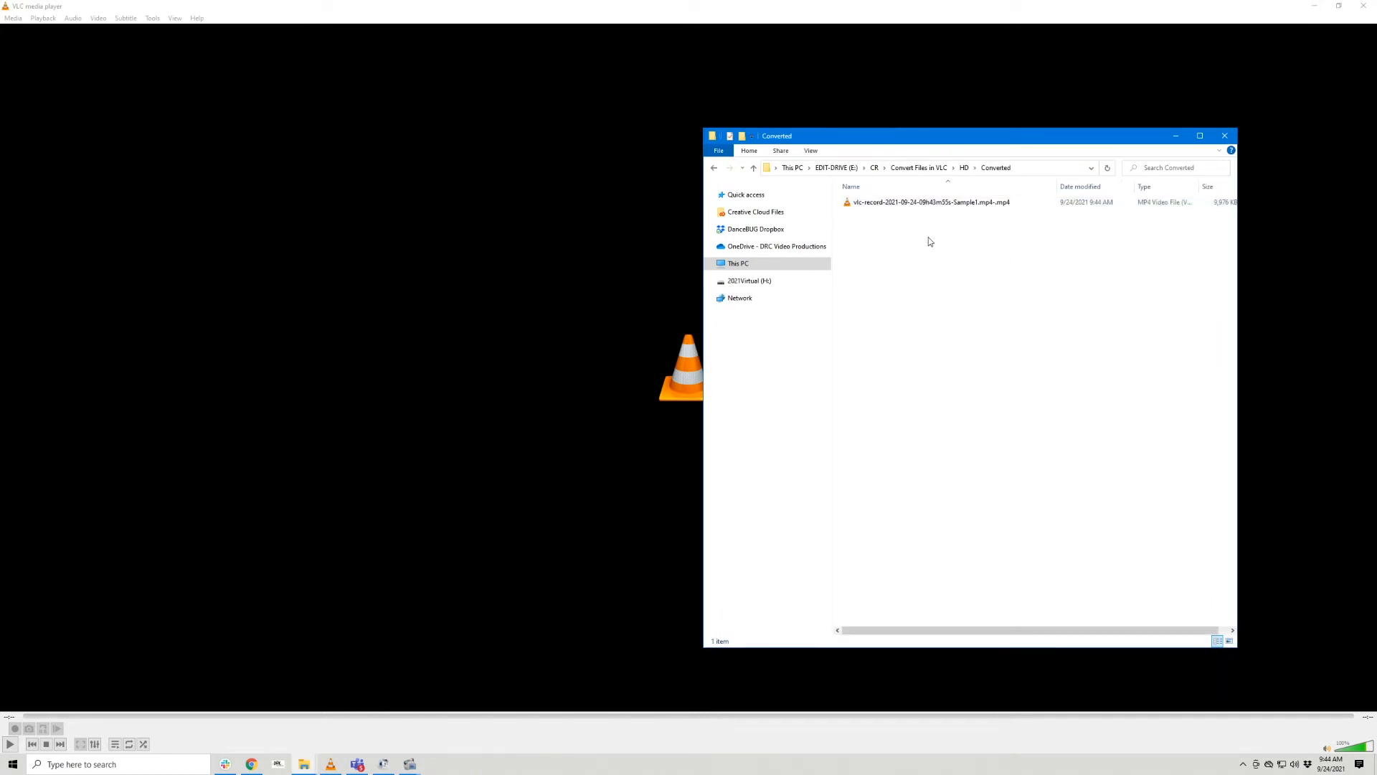
double_click(928, 202)
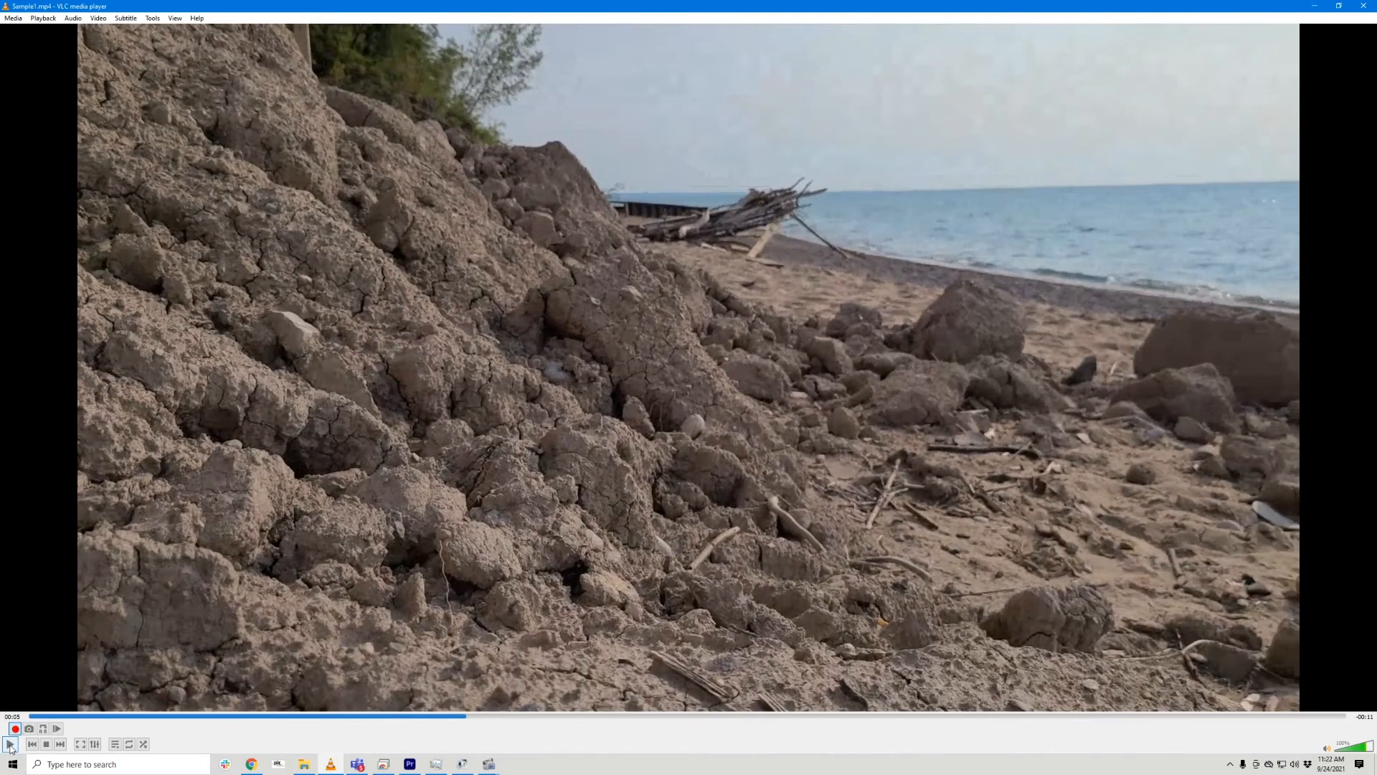
- Play Sample1.mp4, then pause to end recording another stretch
click(9, 745)
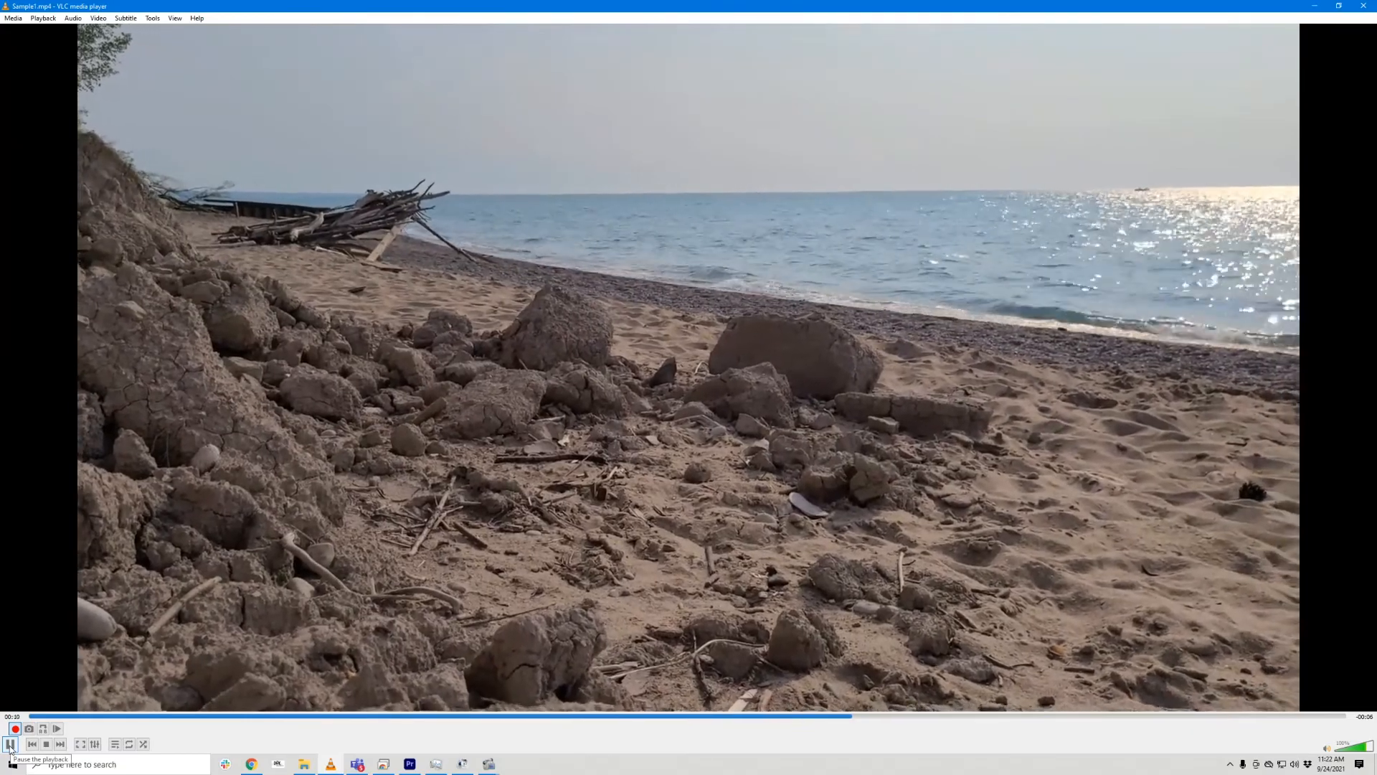
click(302, 763)
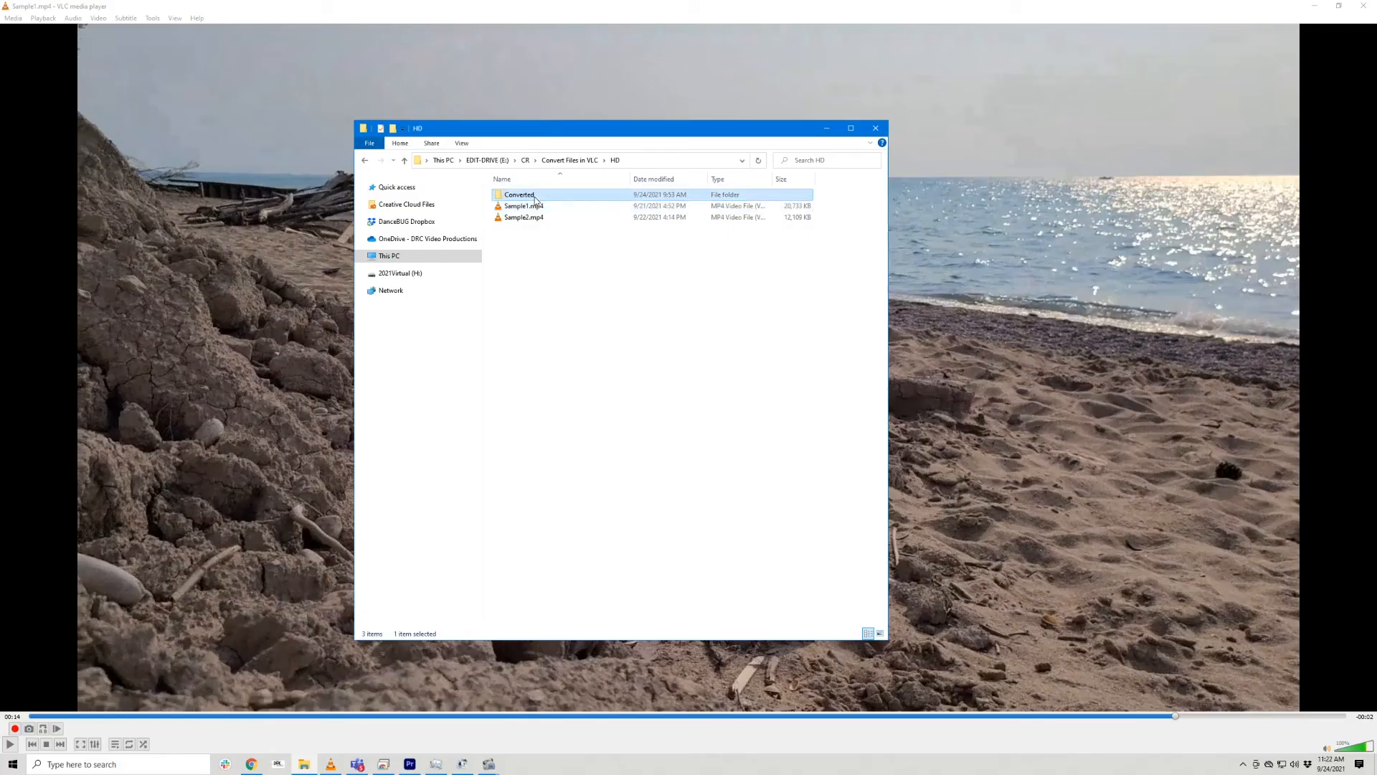
- Open the Converted folder and play the newest vlc-record clip
double_click(518, 195)
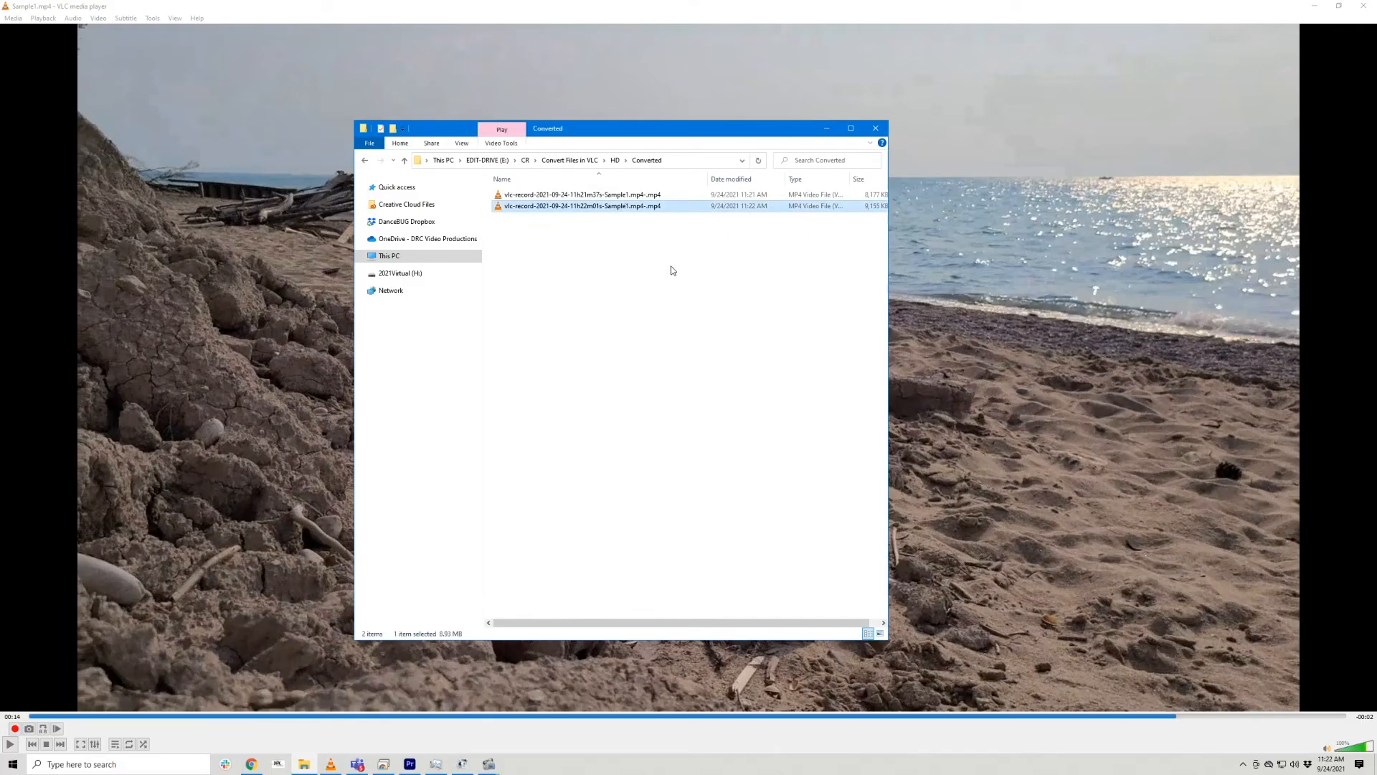
mouse_move(625, 208)
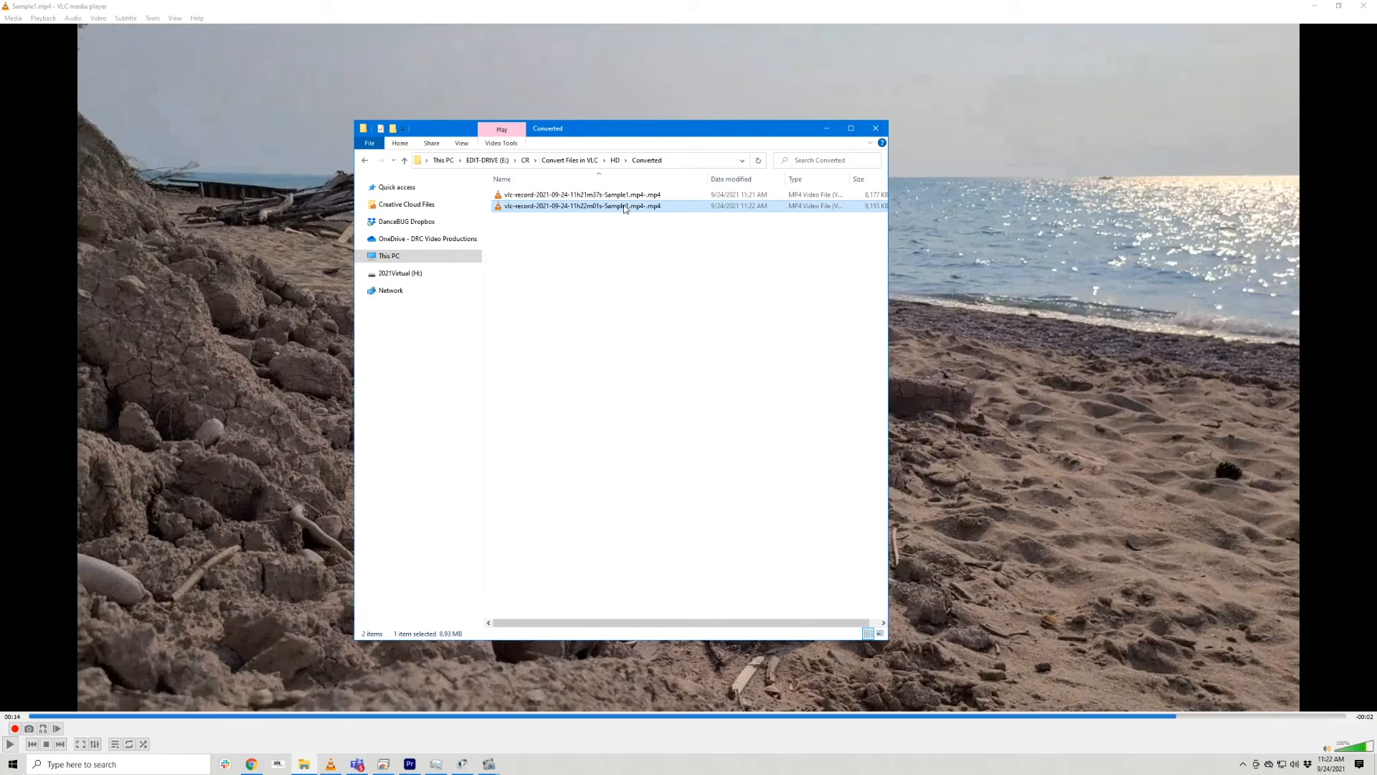
double_click(579, 206)
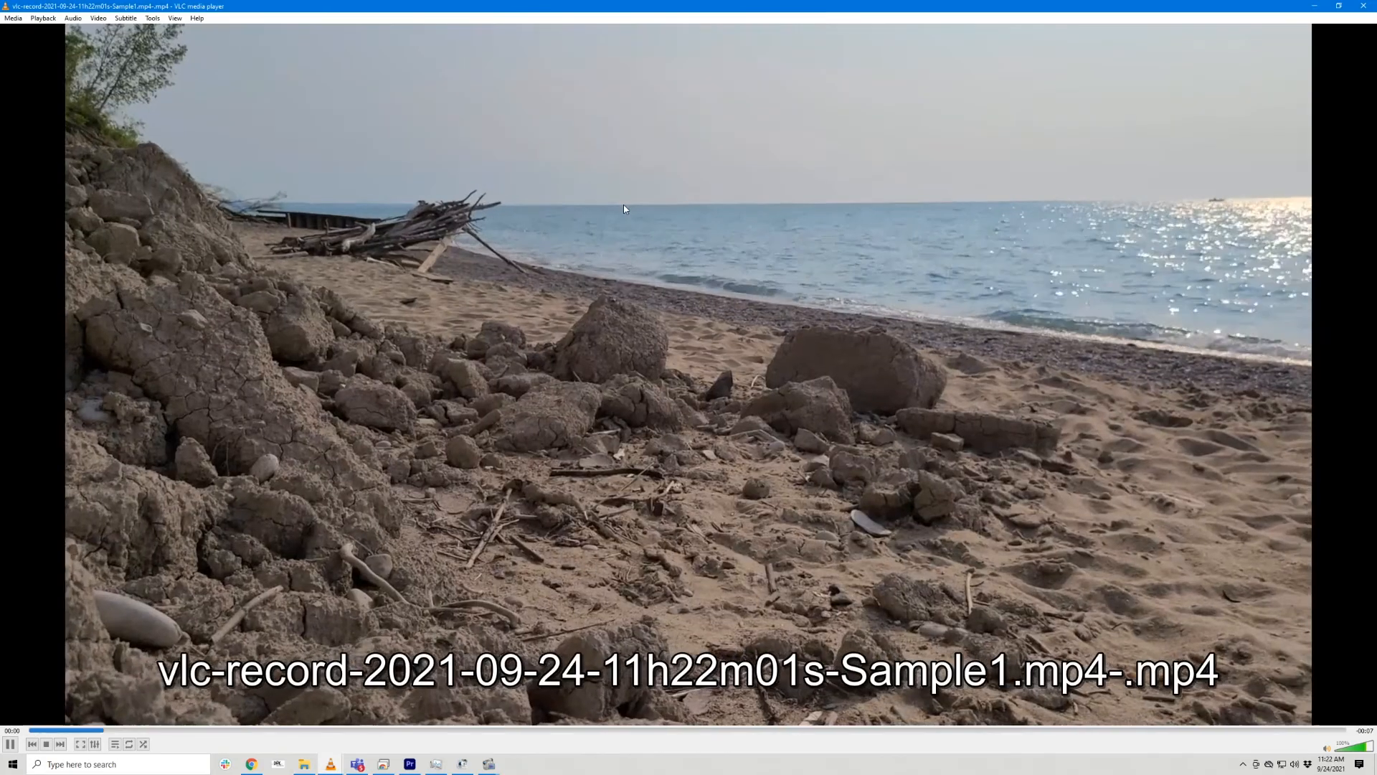